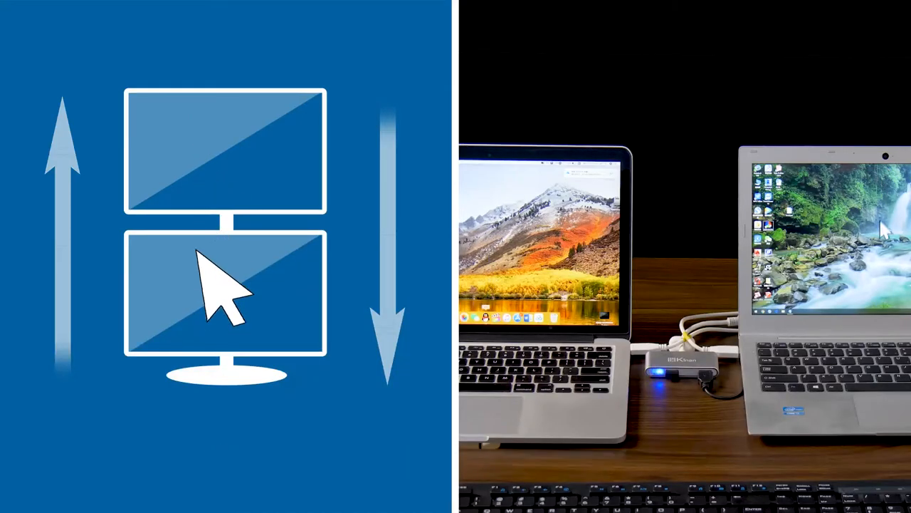
pyautogui.moveTo(214, 164)
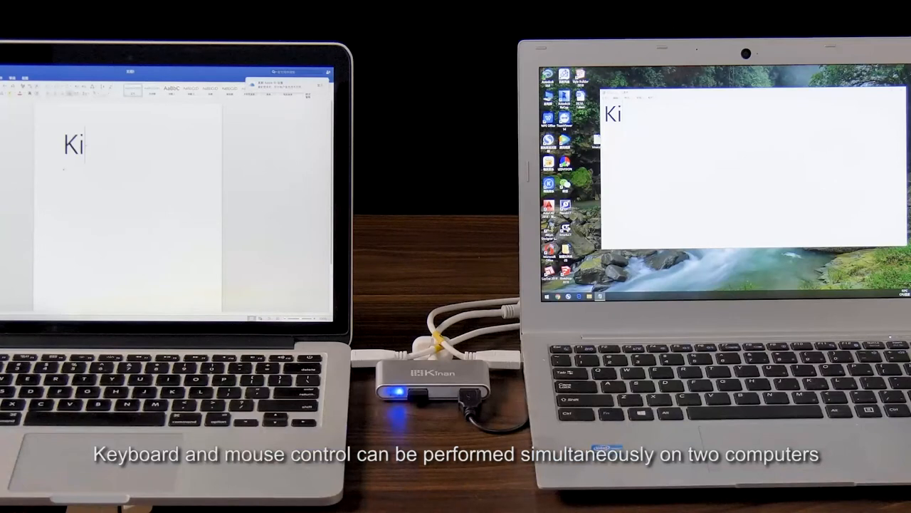
pyautogui.write('nan')
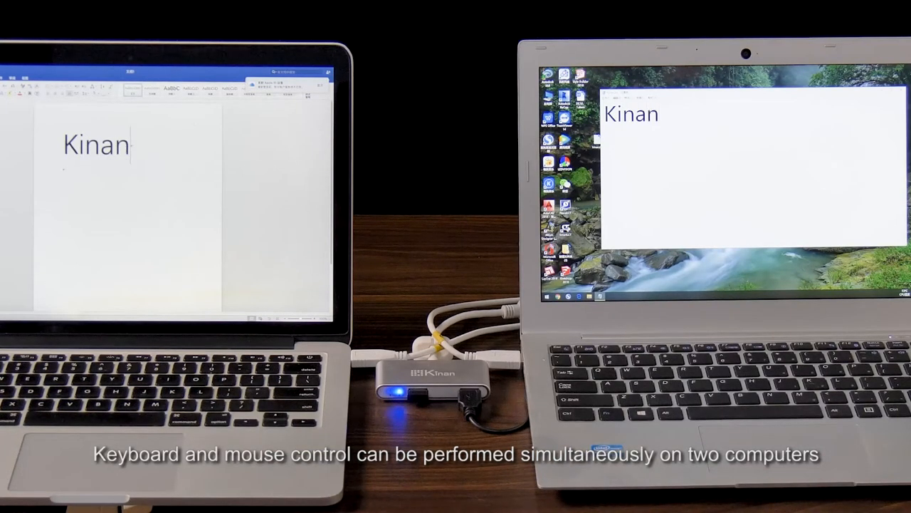